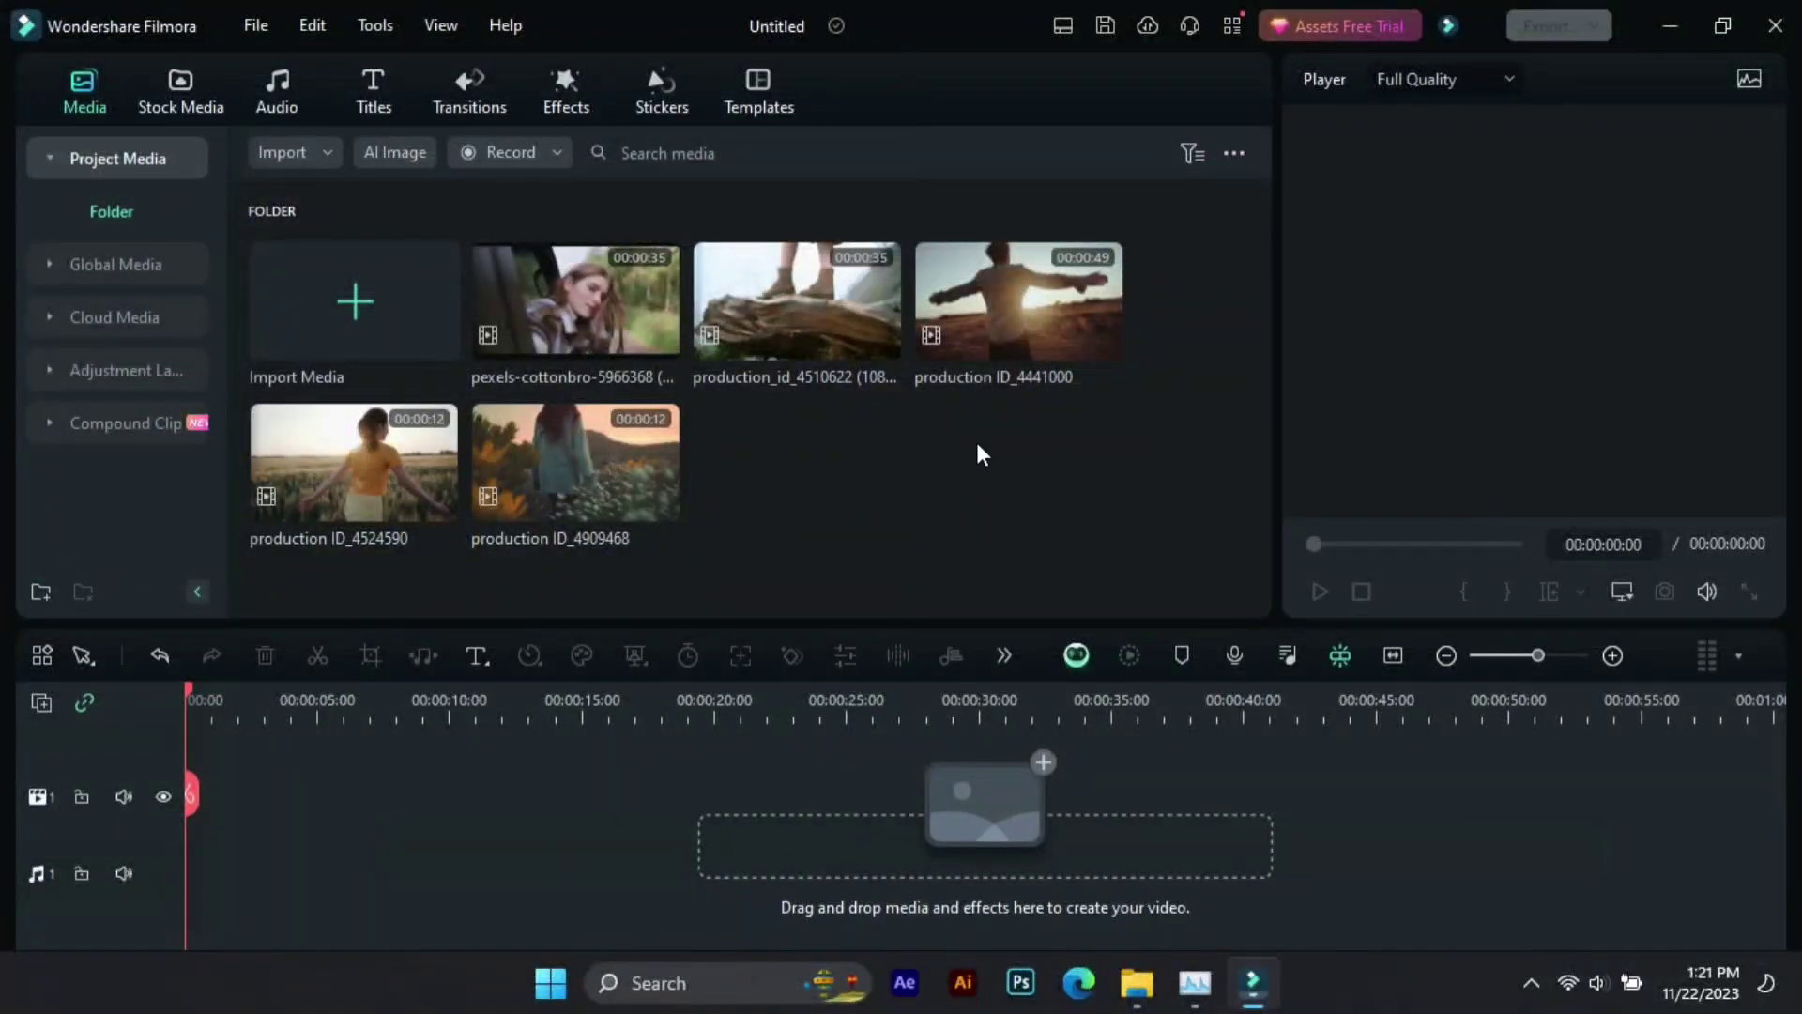
Launch the AI Music Generator from the Audio tab's AI Music tool.
left_click(274, 90)
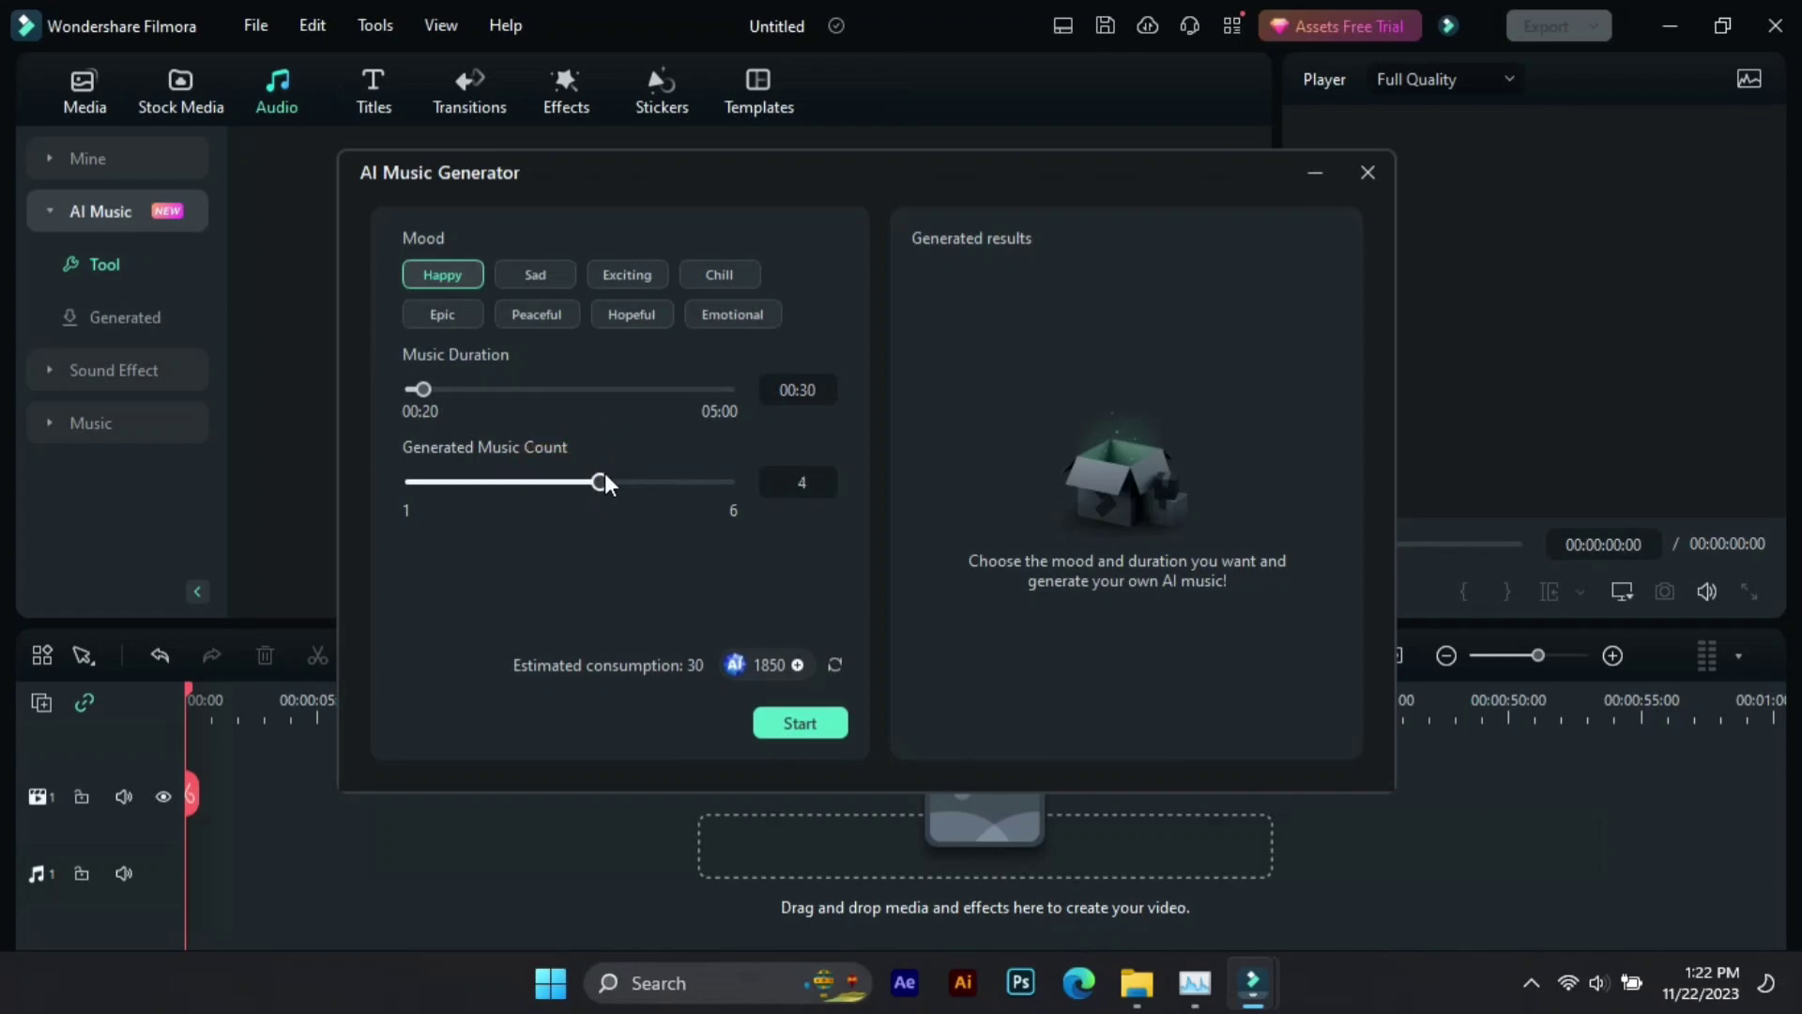
left_click(800, 723)
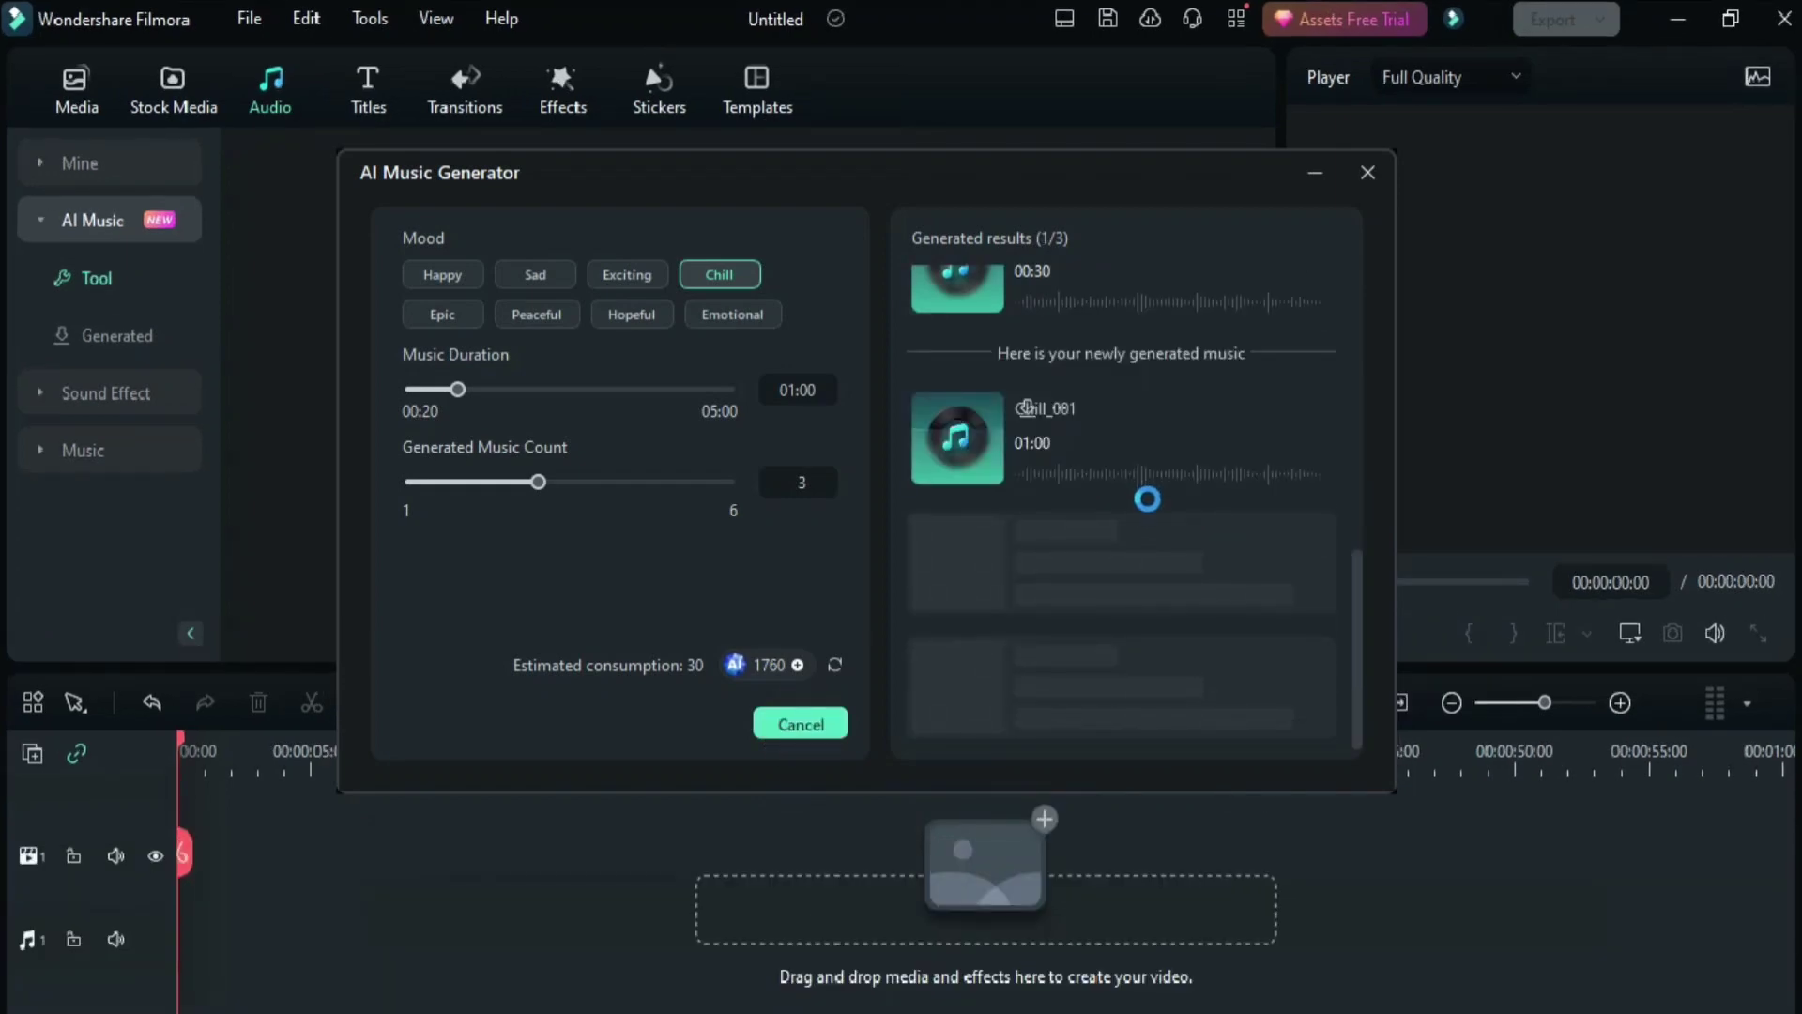